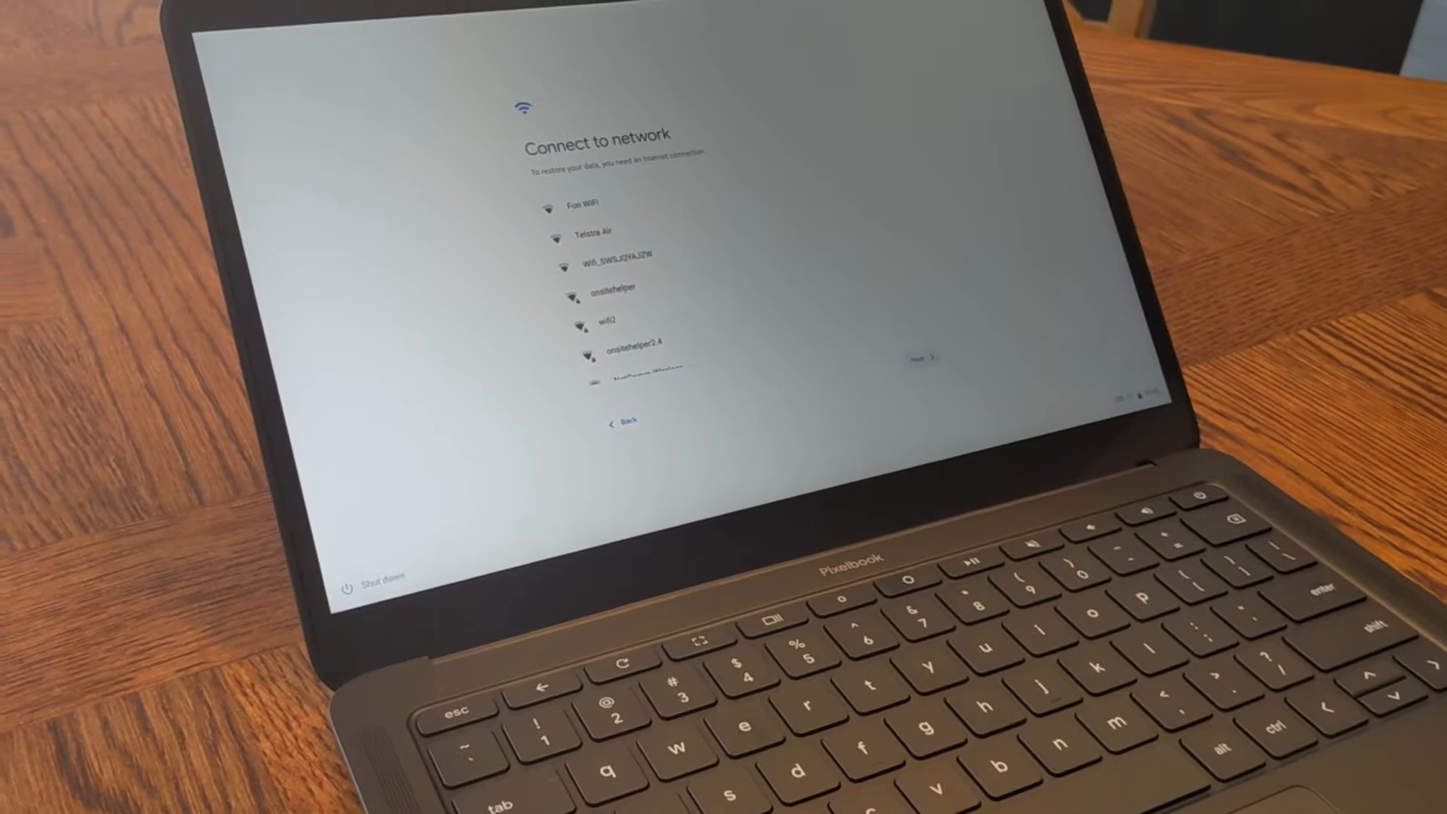
# Select a Wi-Fi network to connect the Pixelbook and reach the sign-in screen
pyautogui.click(612, 287)
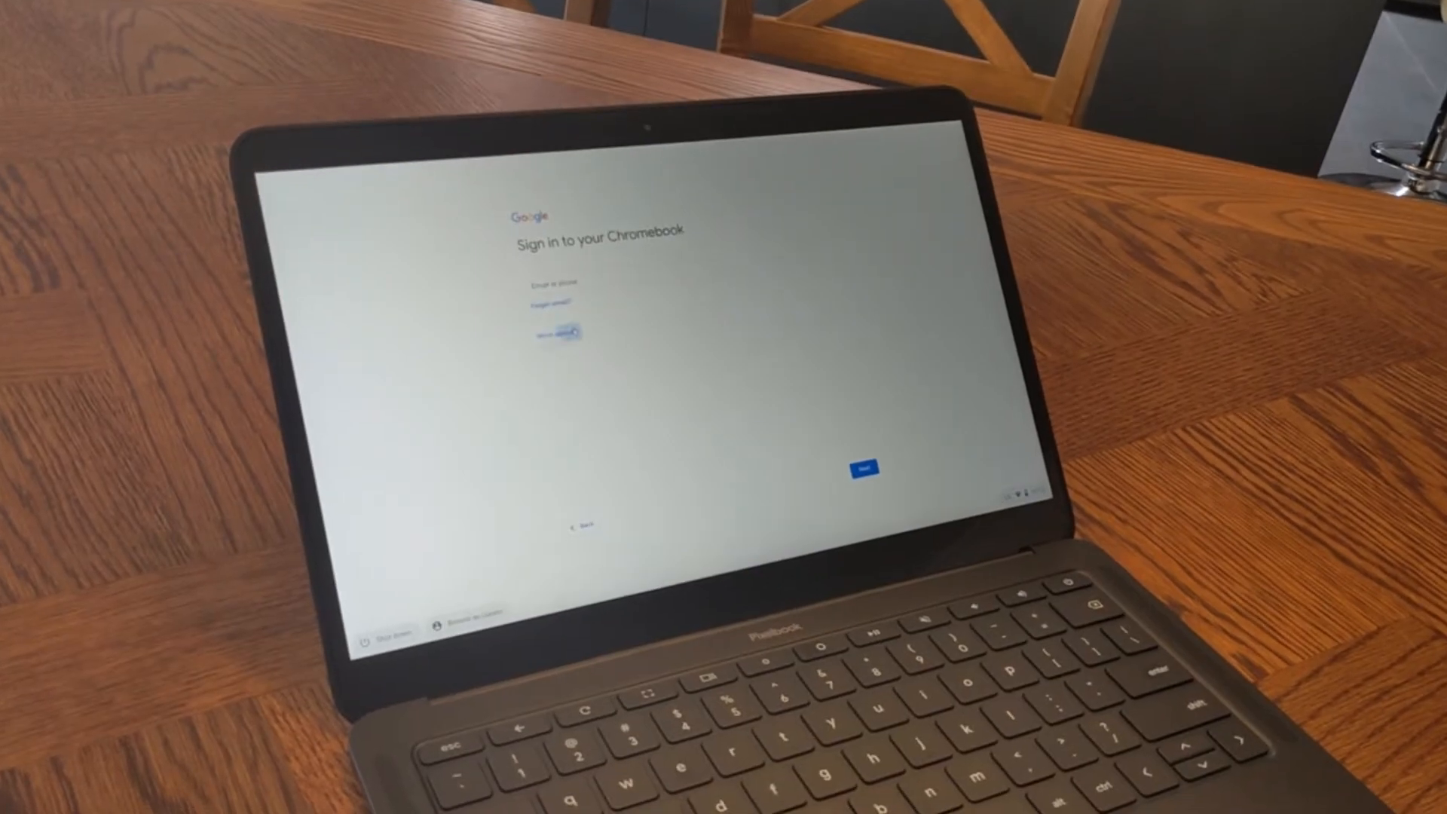
# Start Enterprise enrolment from More options and submit the onsitehelper.com admin account
pyautogui.click(562, 196)
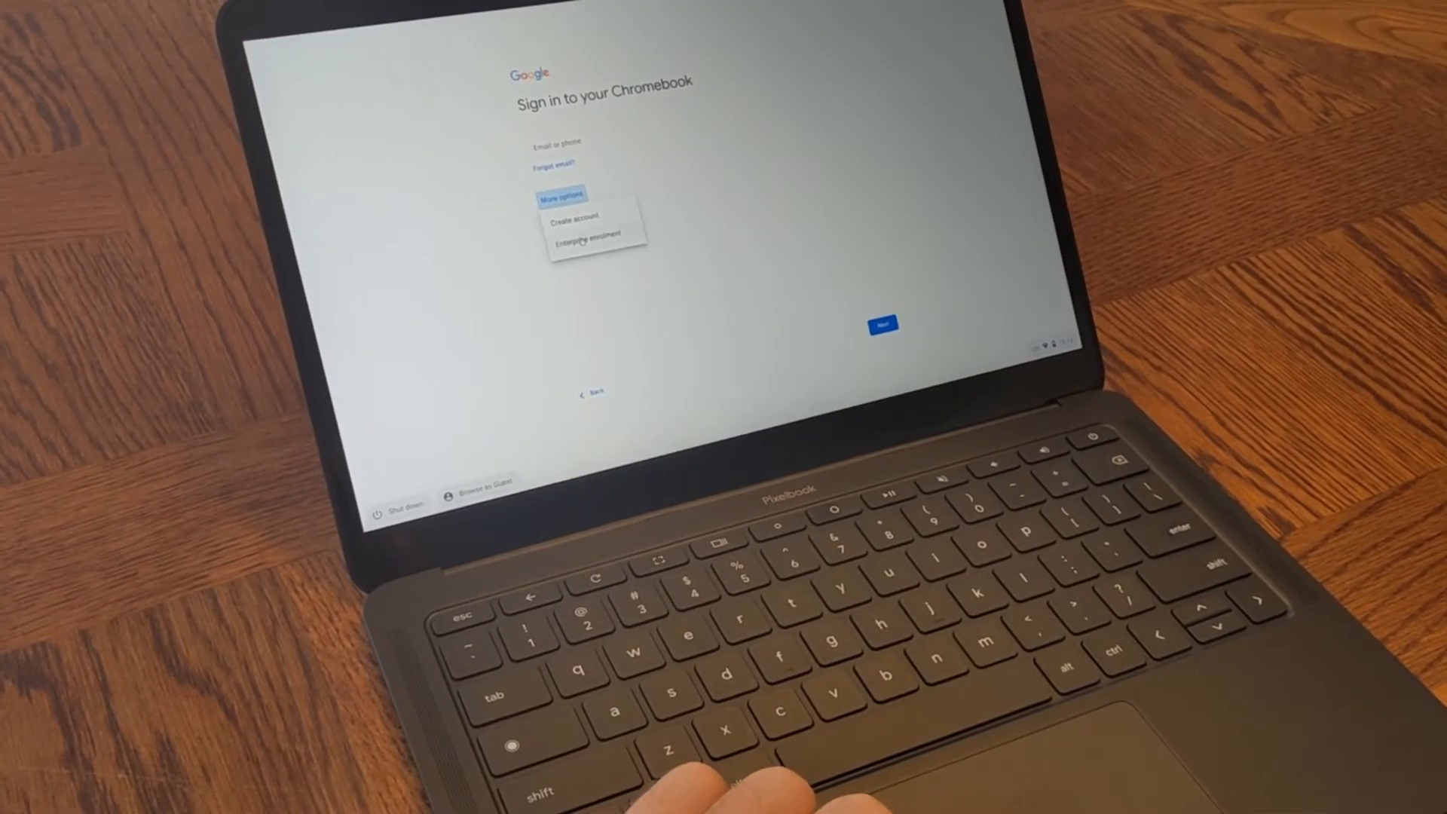
pyautogui.click(585, 241)
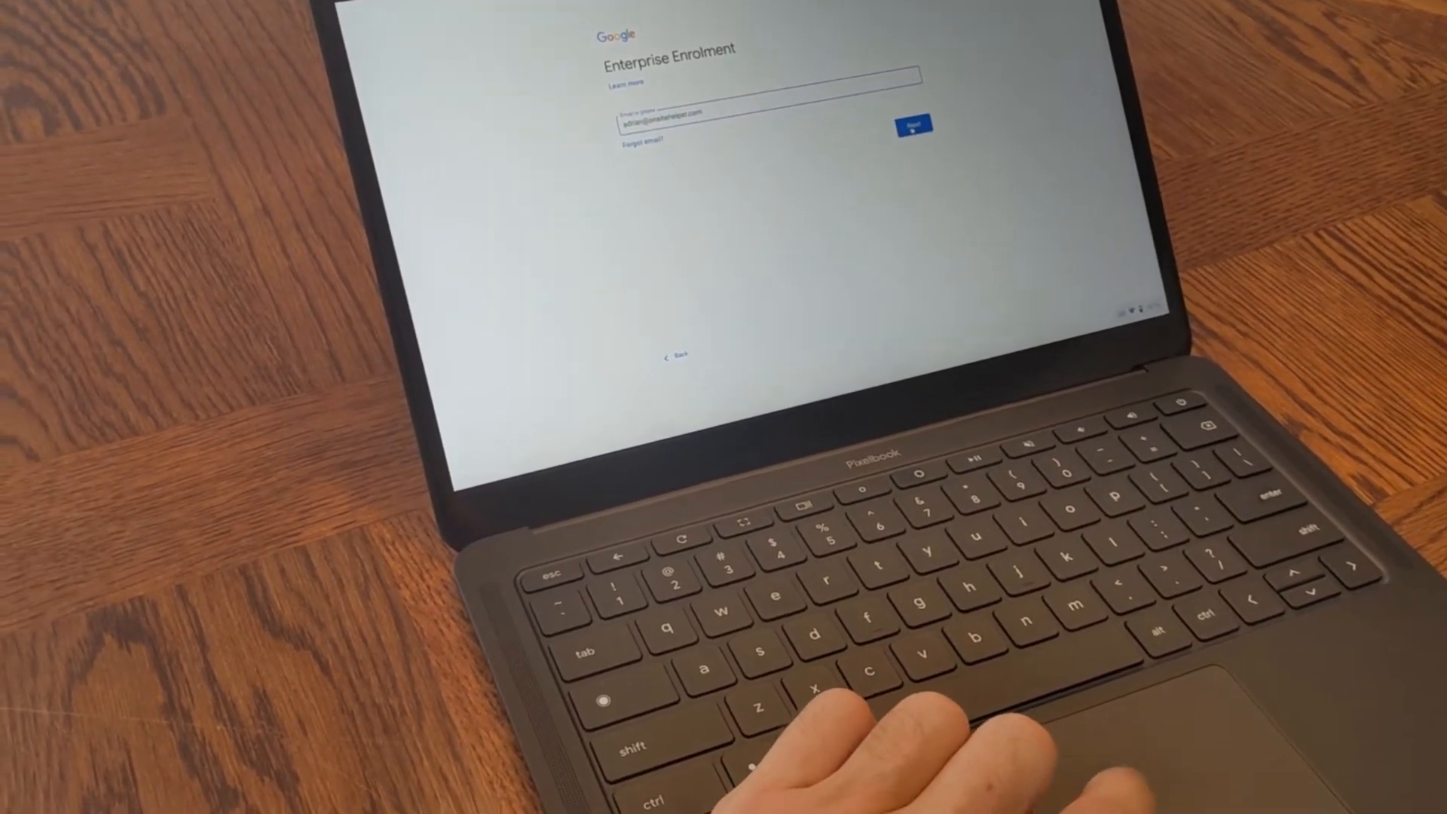
pyautogui.click(915, 122)
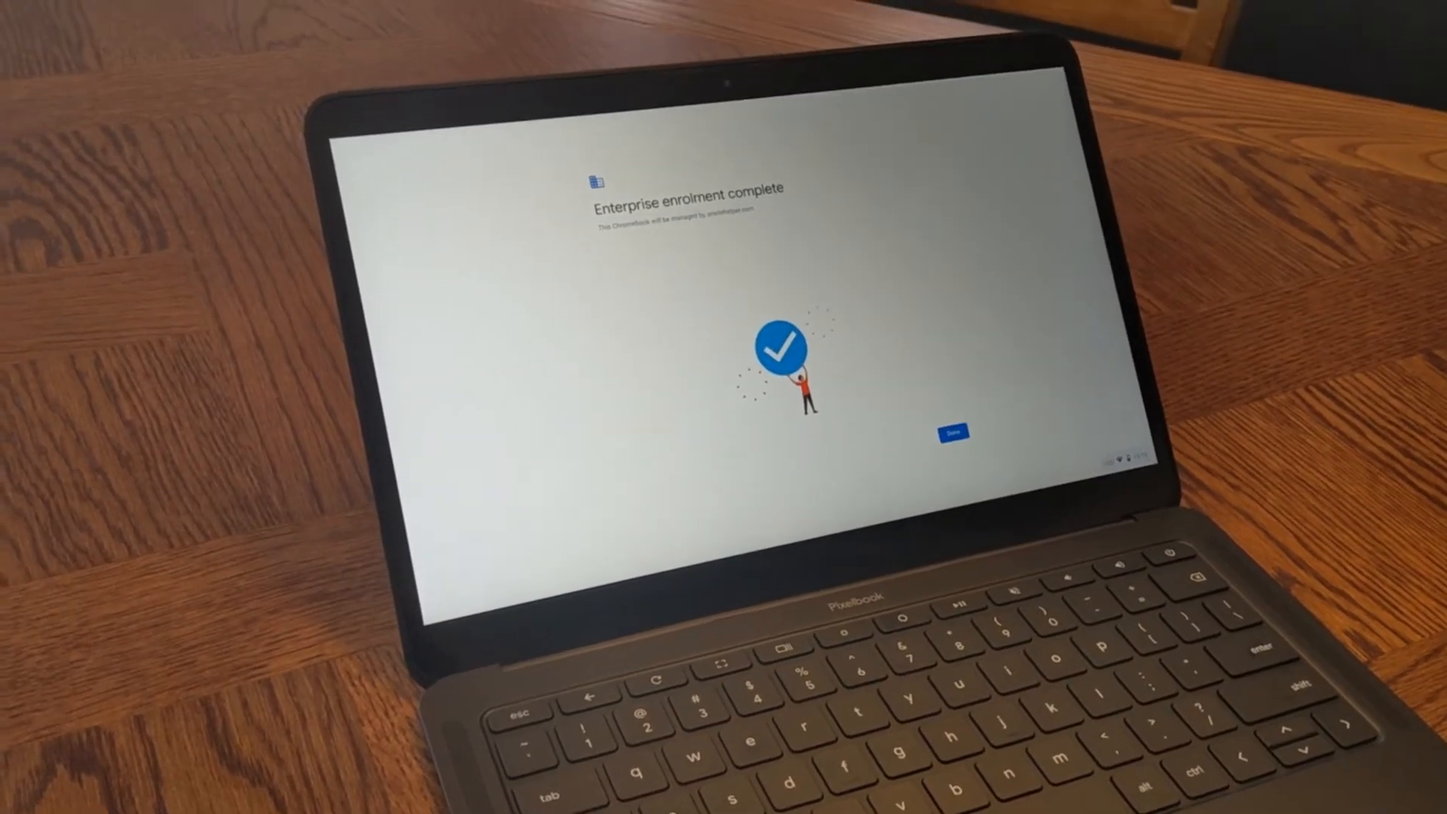
# Finish enrolment and sign in as managed user 'adrian' on the Chromebook
pyautogui.click(952, 432)
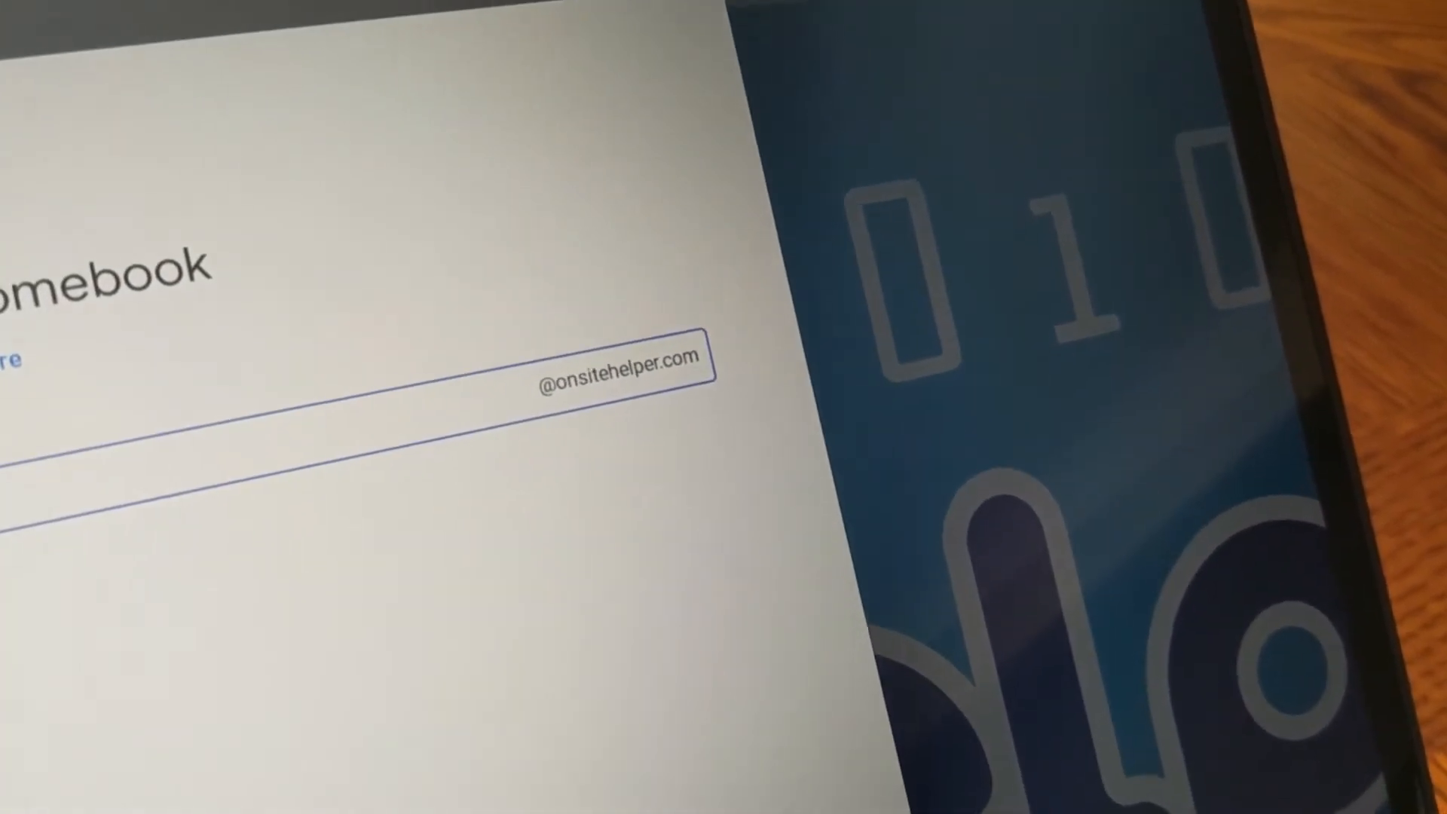
pyautogui.write('adrian')
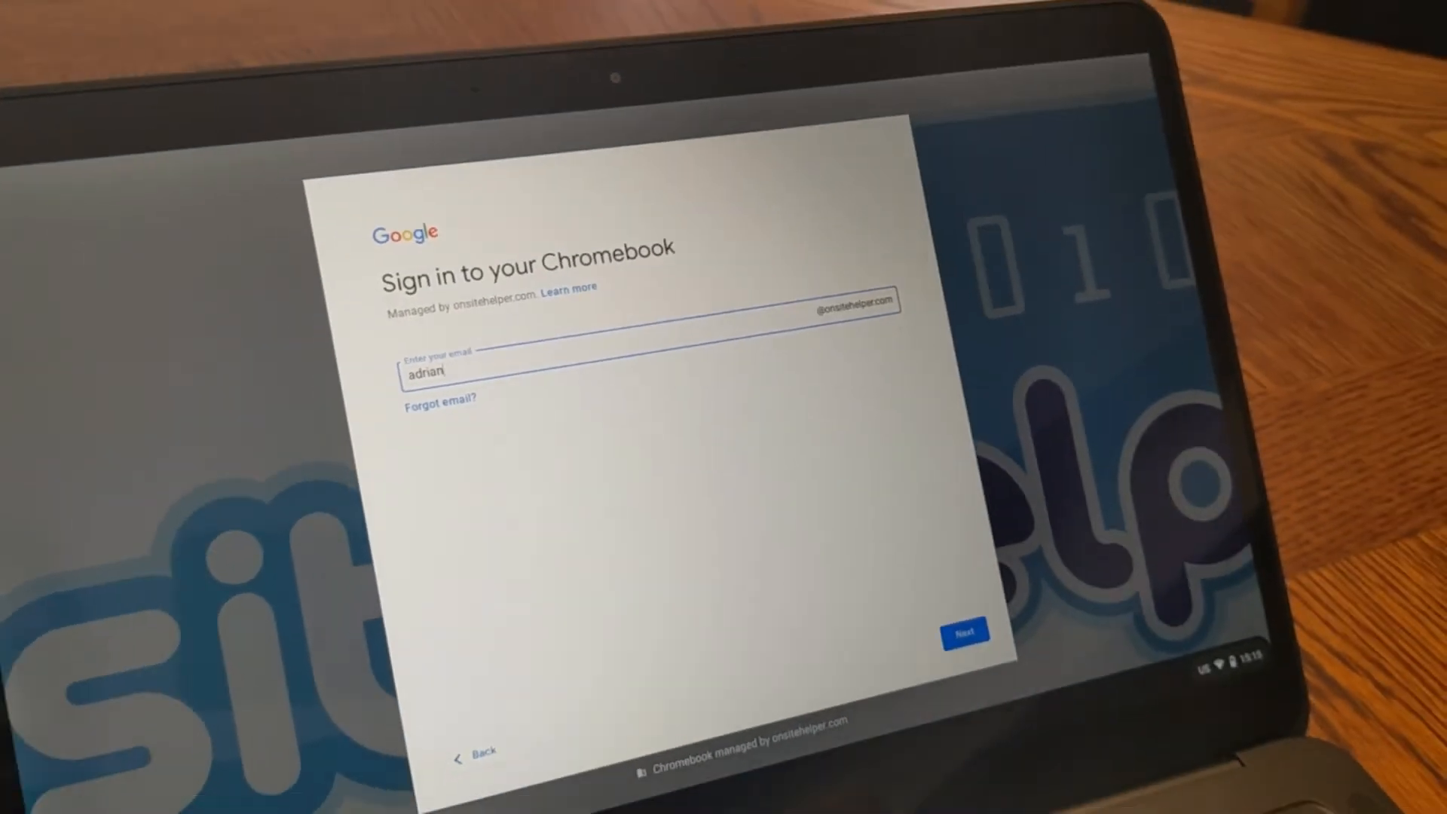
pyautogui.click(965, 630)
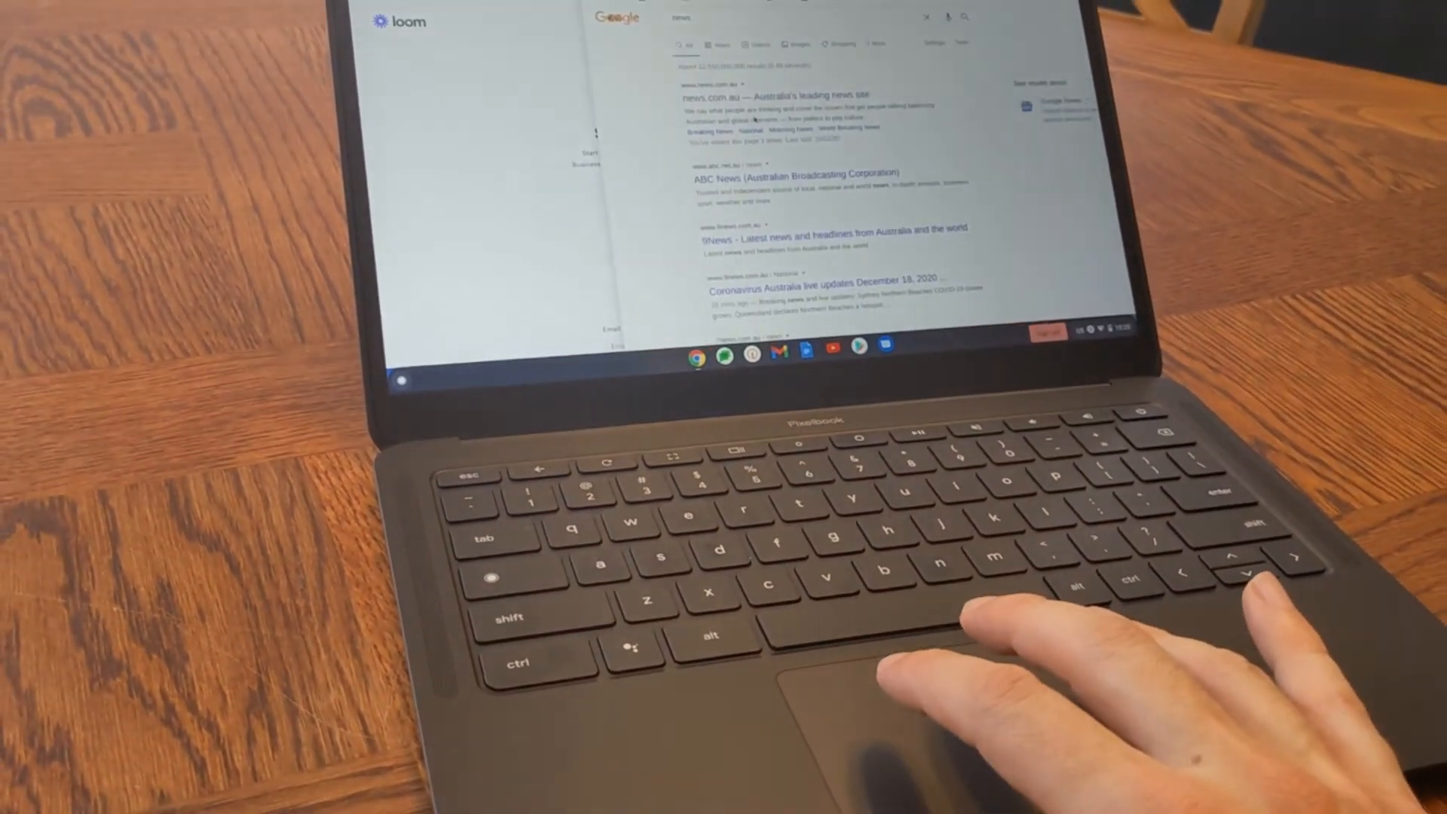
# Show the window overview on the managed Chromebook desktop
pyautogui.press('overview')
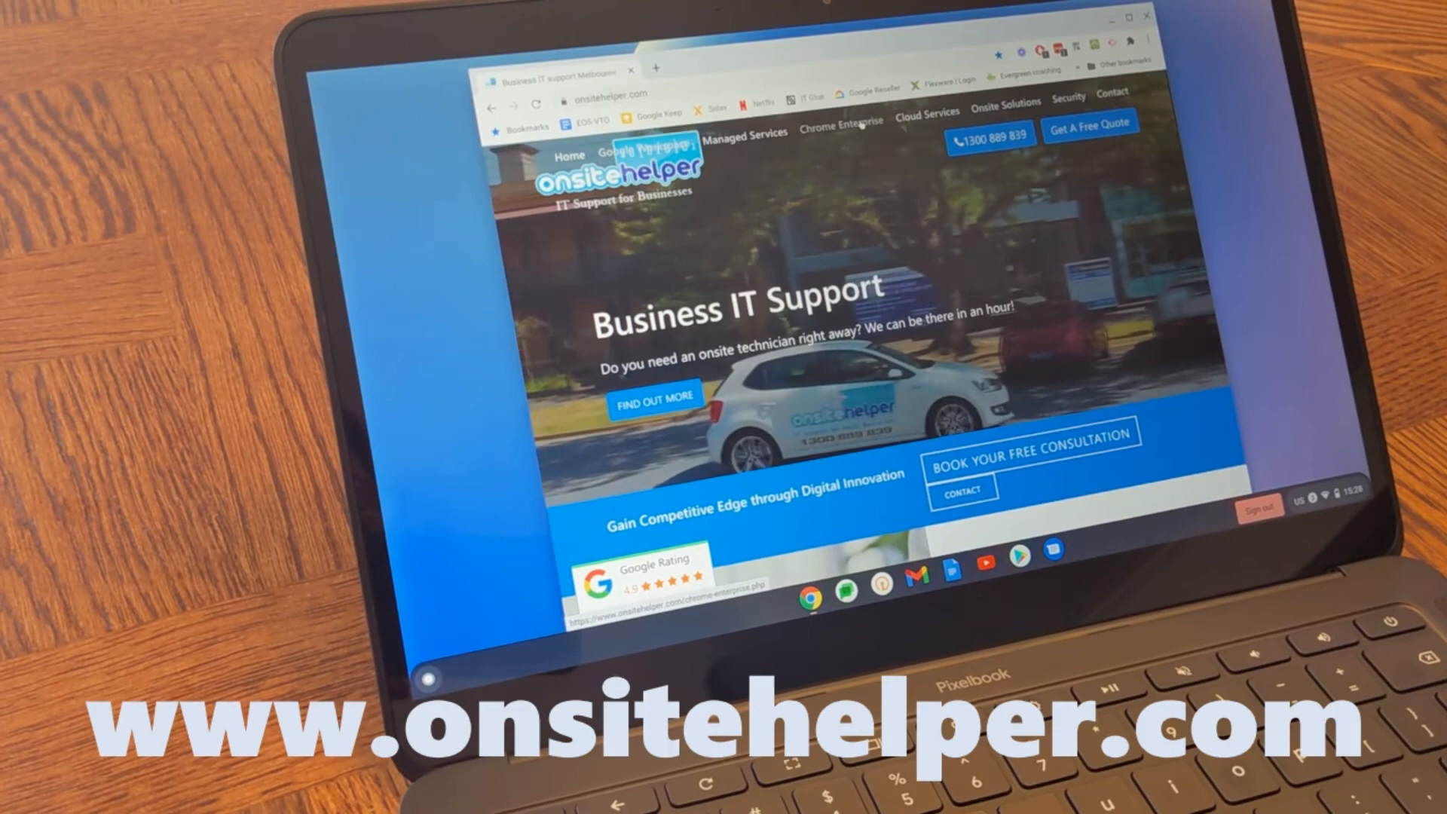
# View the site's Chrome Enterprise page and scroll down to the Proof of Concept offer
pyautogui.click(841, 126)
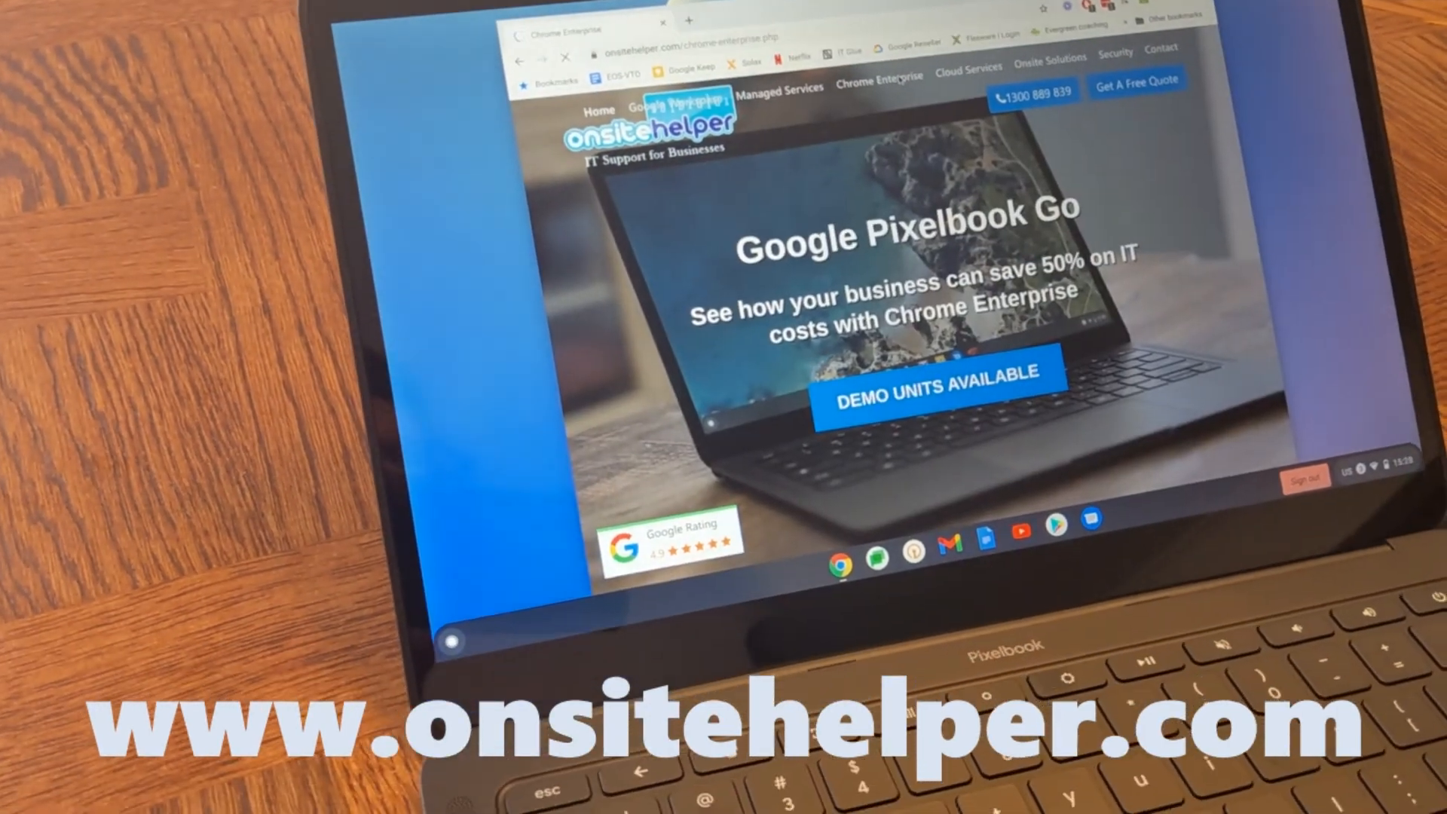
pyautogui.scroll(-3)
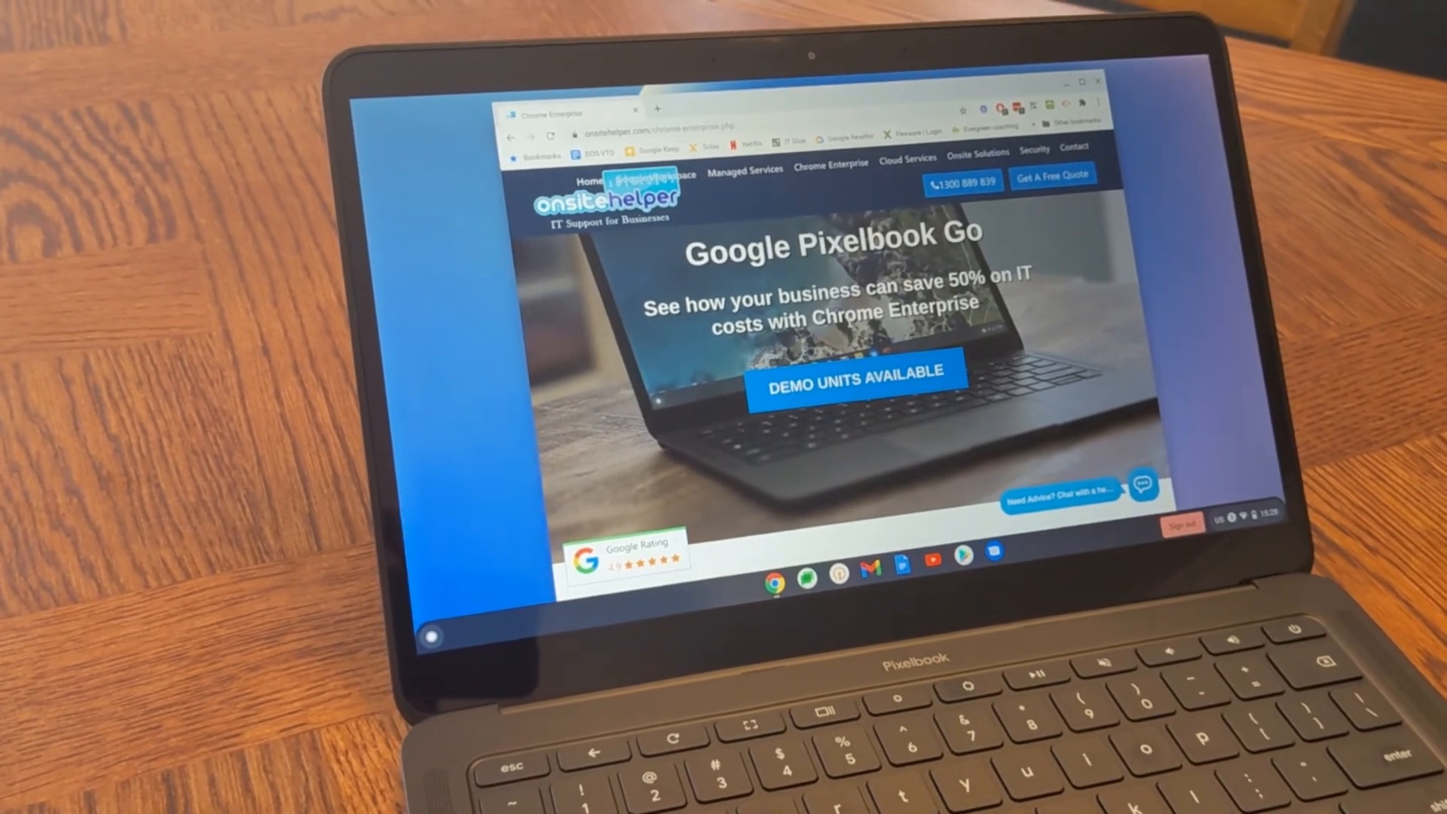
pyautogui.scroll(-3)
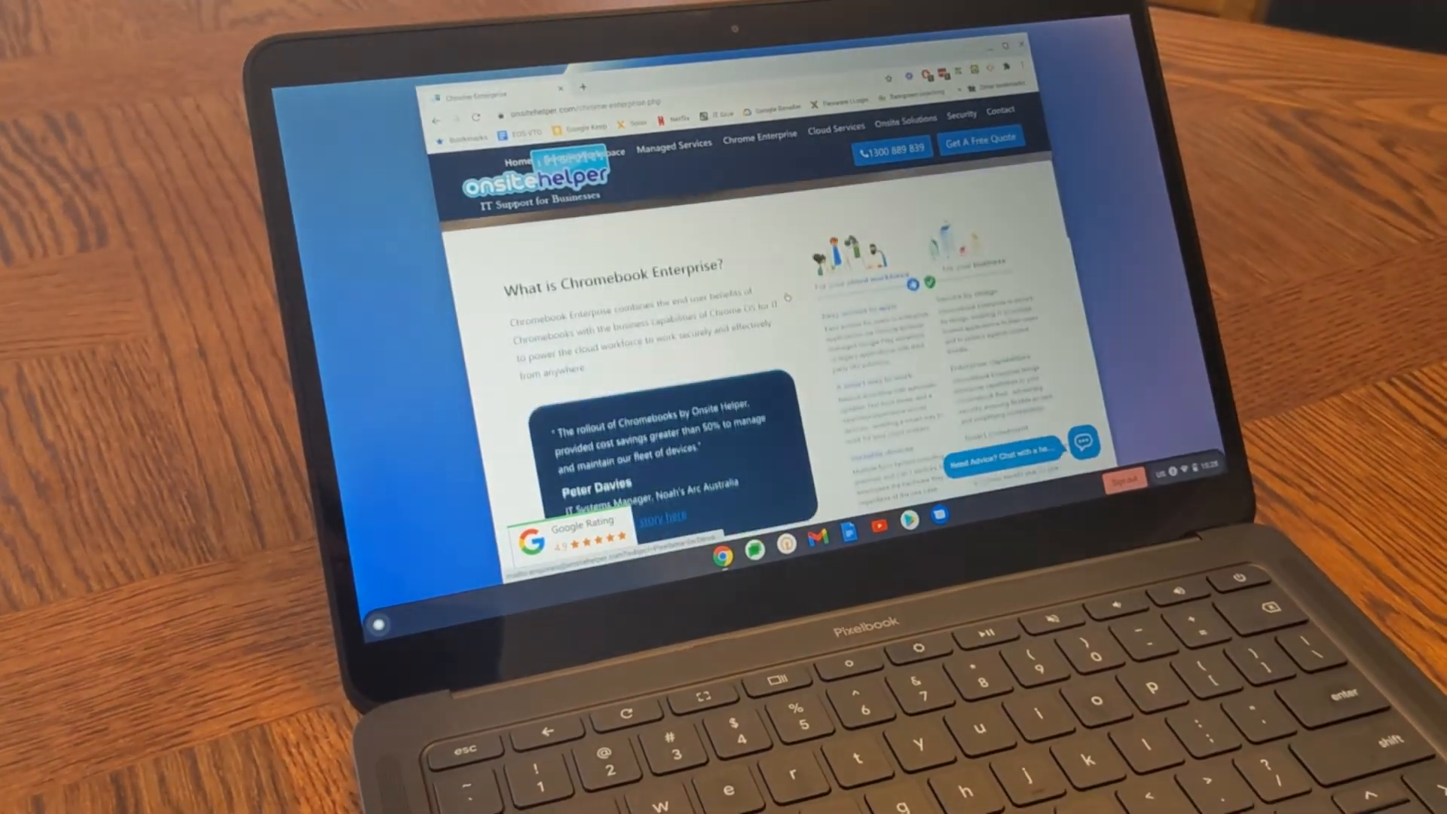
pyautogui.scroll(-3)
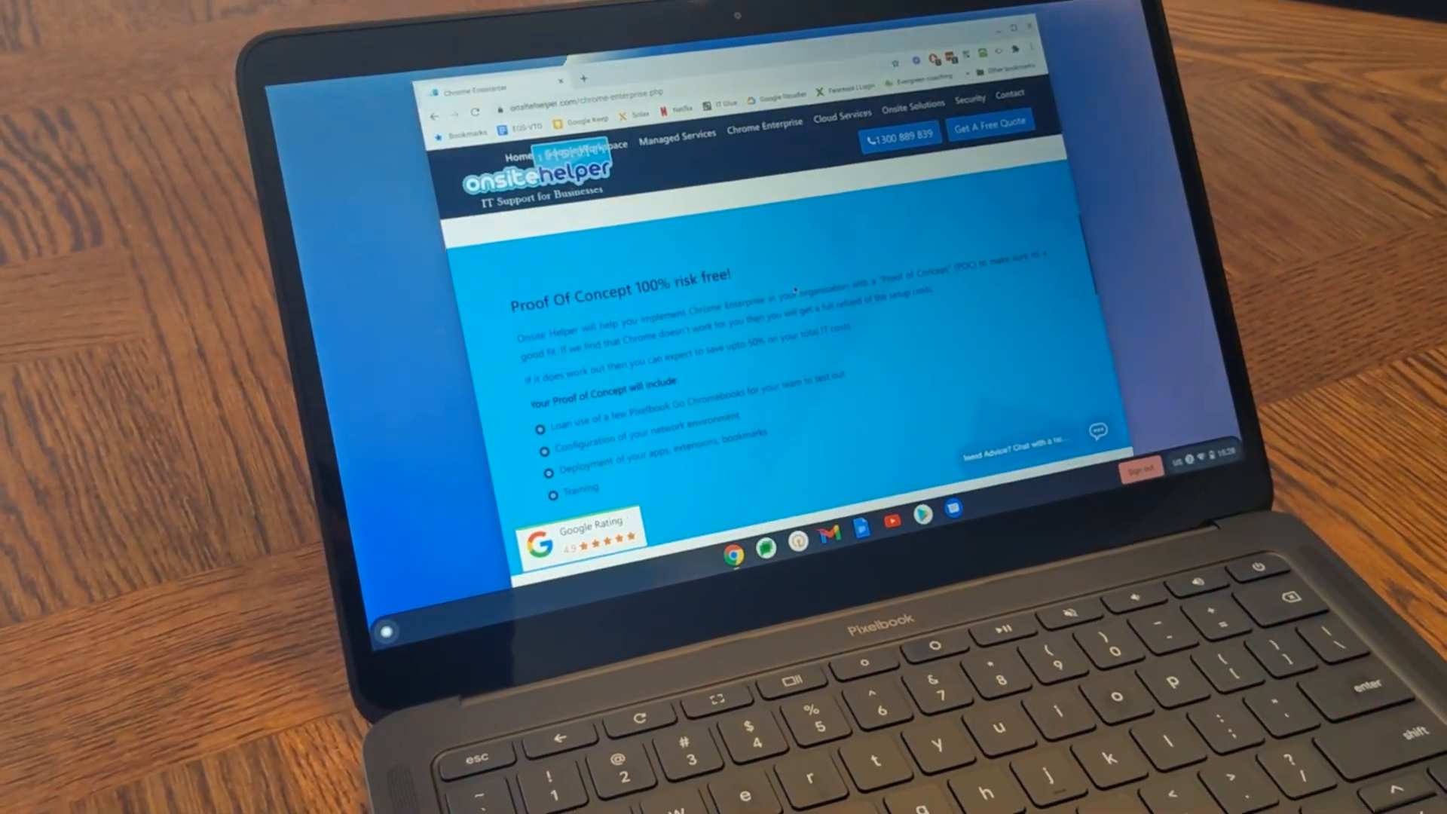